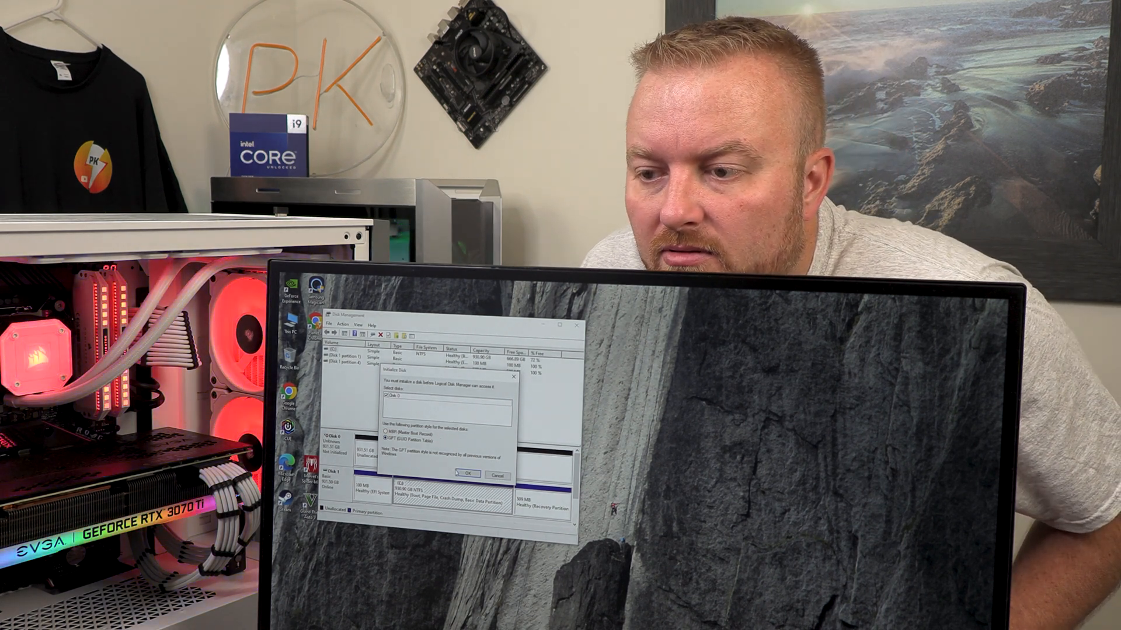
# Step: Confirm initializing the new disk with a GPT partition table
pyautogui.click(468, 473)
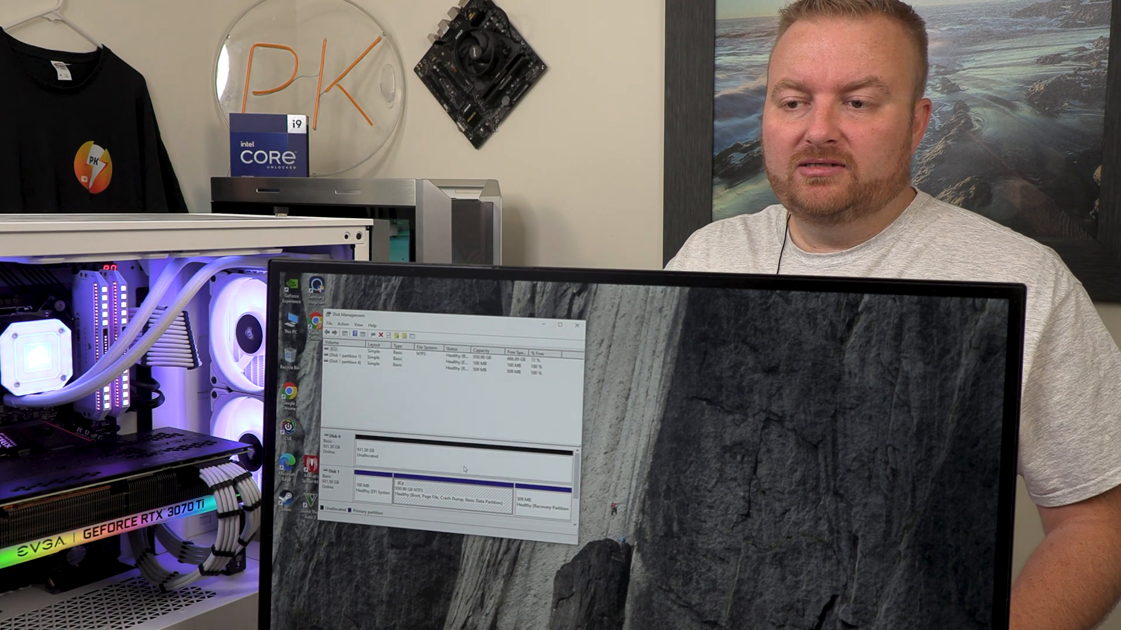
# Step: Create an NTFS simple volume on the unallocated space, accepting the default drive letter
pyautogui.rightClick(465, 449)
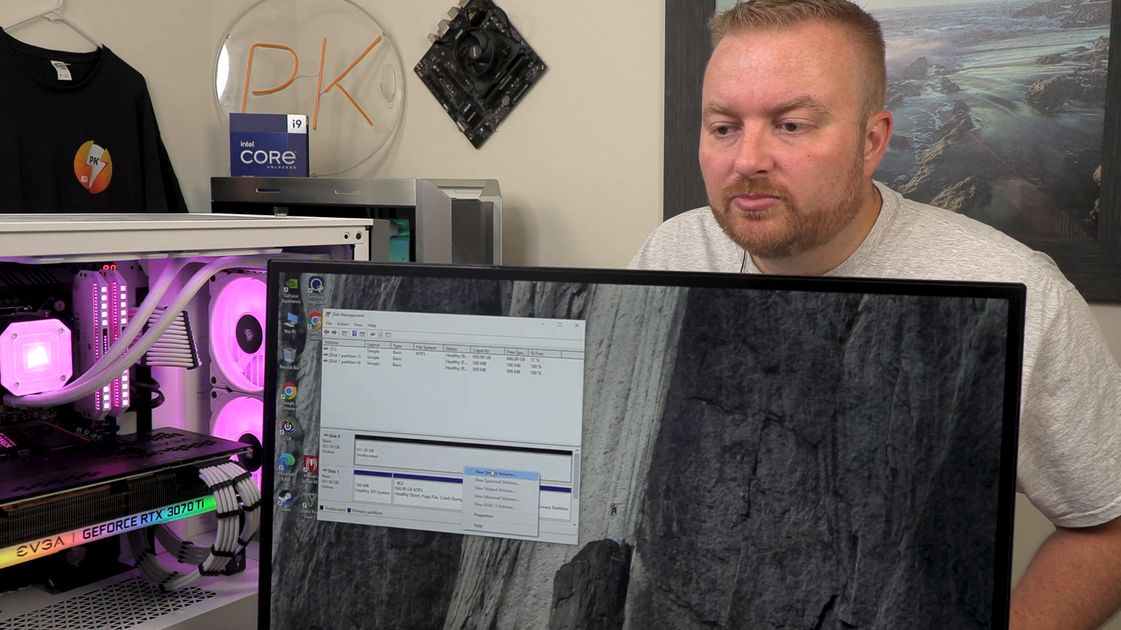
pyautogui.click(492, 471)
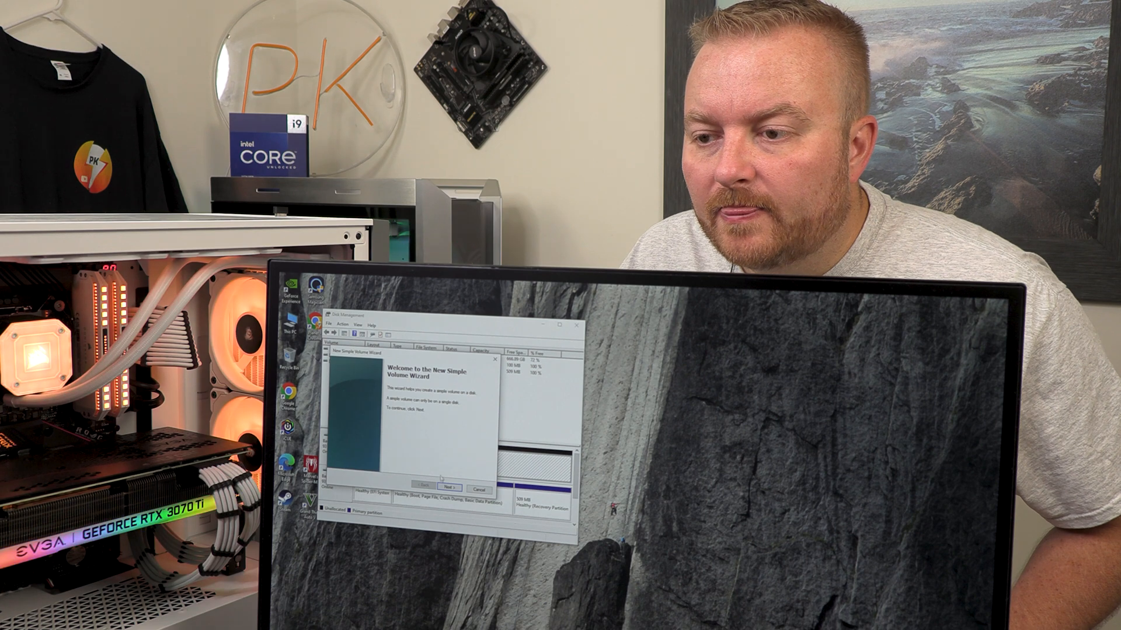
pyautogui.click(449, 486)
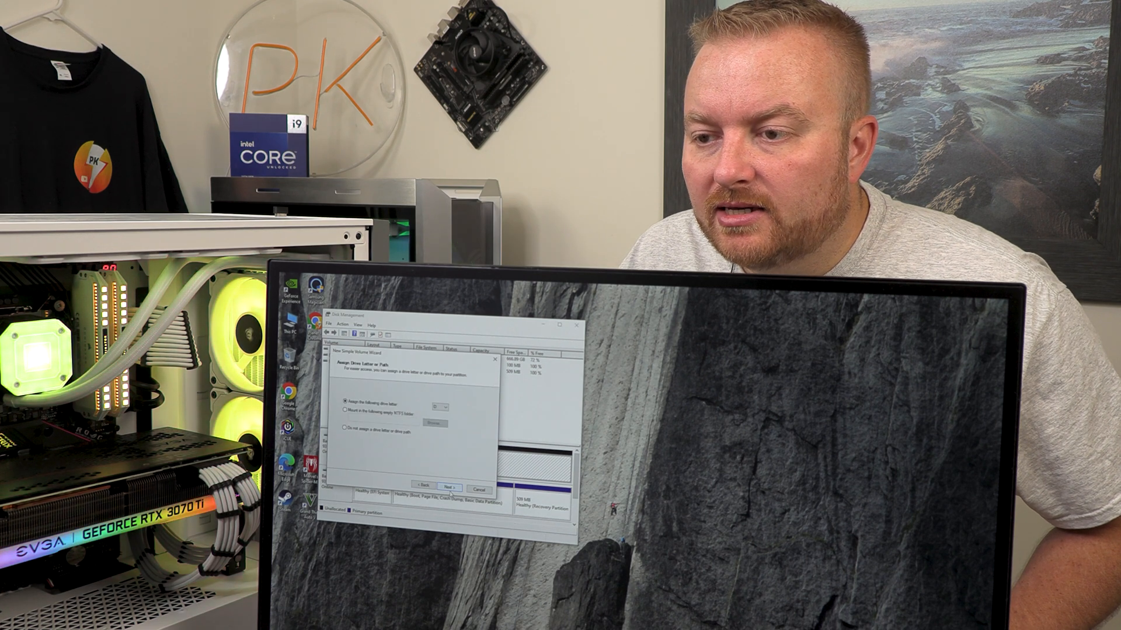
pyautogui.click(449, 487)
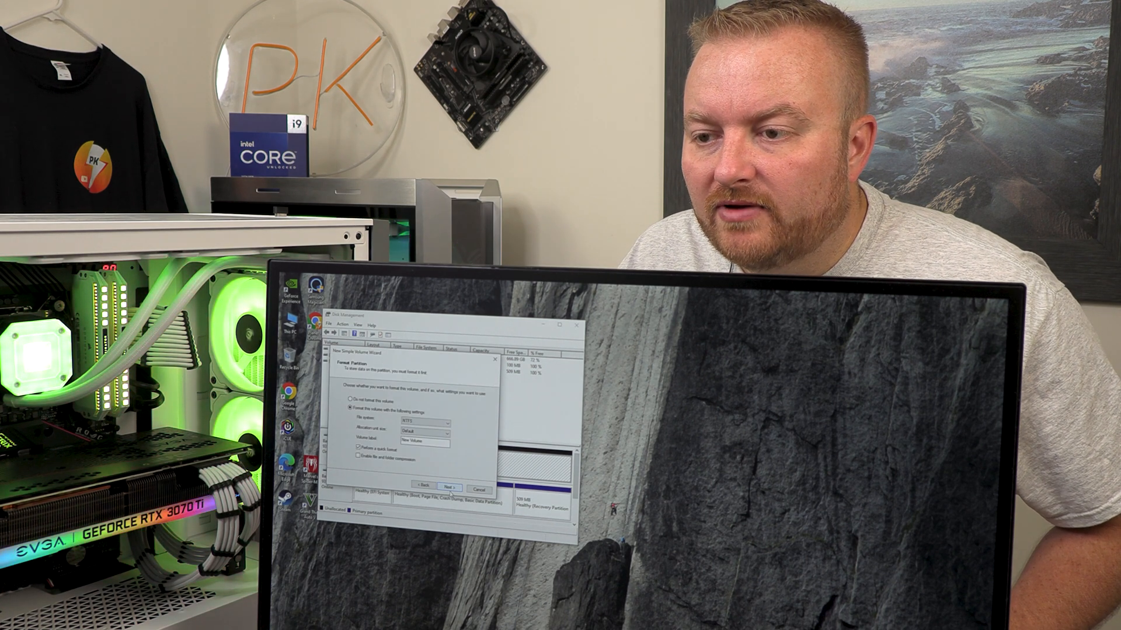
pyautogui.click(449, 487)
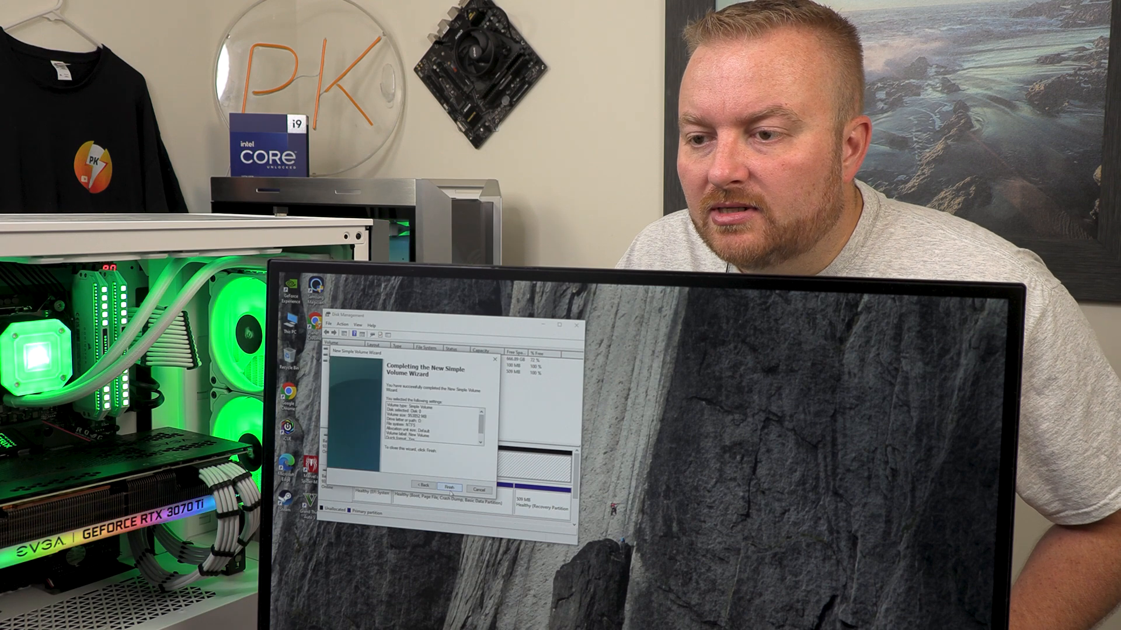
pyautogui.click(449, 487)
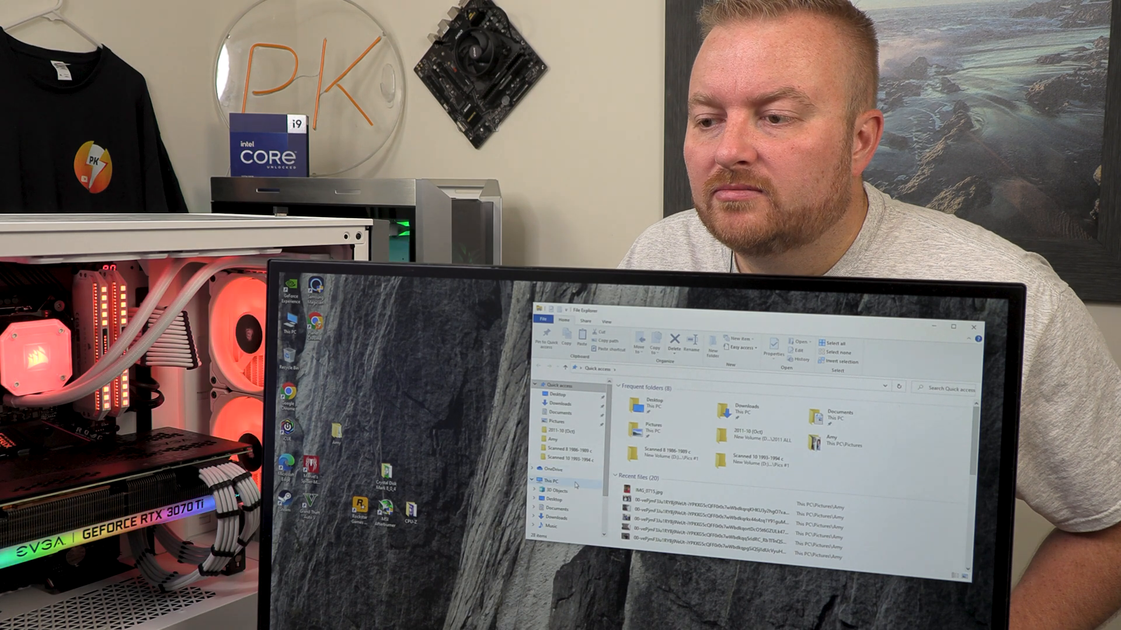
# Step: Bring up File Explorer's Quick access view
pyautogui.click(554, 480)
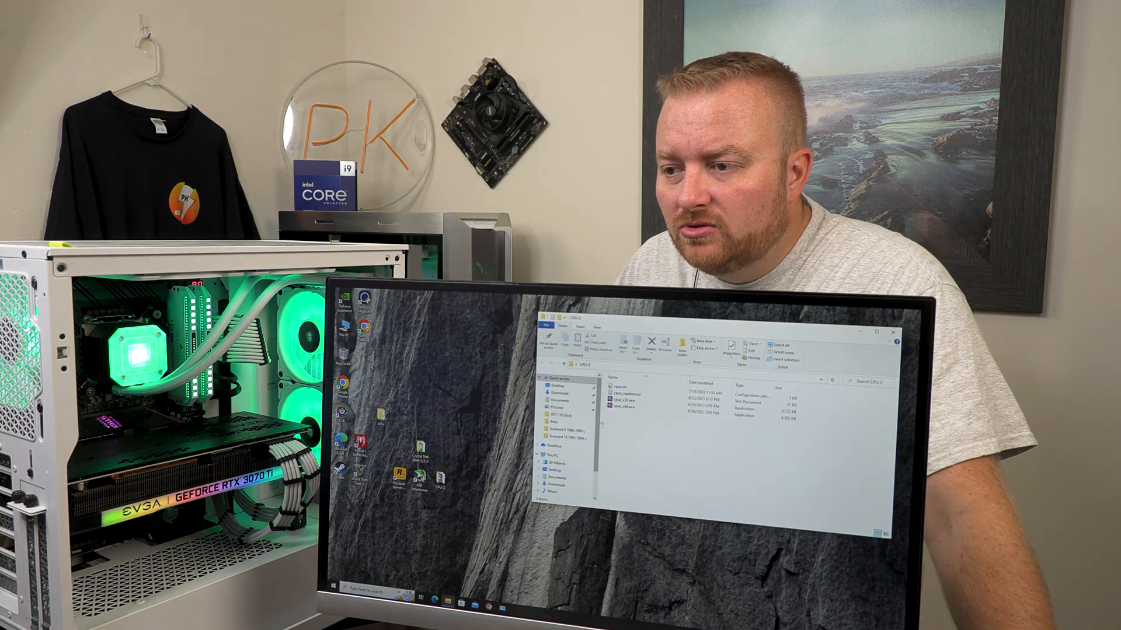
pyautogui.moveTo(629, 415)
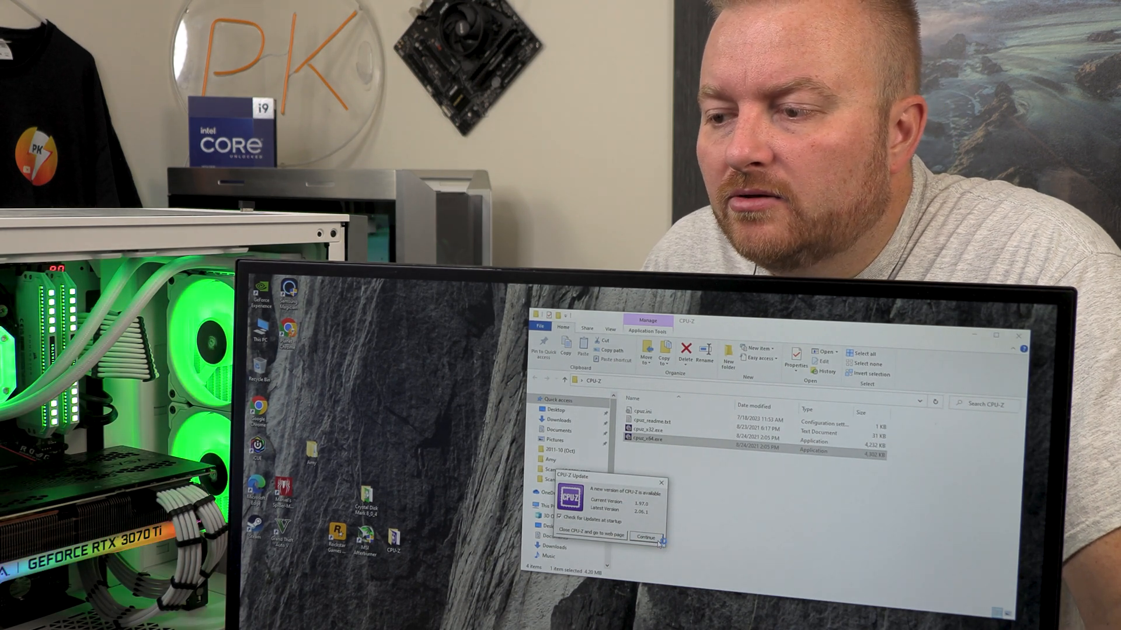
# Step: Dismiss the CPU-Z update notice and view the Mainboard tab's graphics link width
pyautogui.click(645, 534)
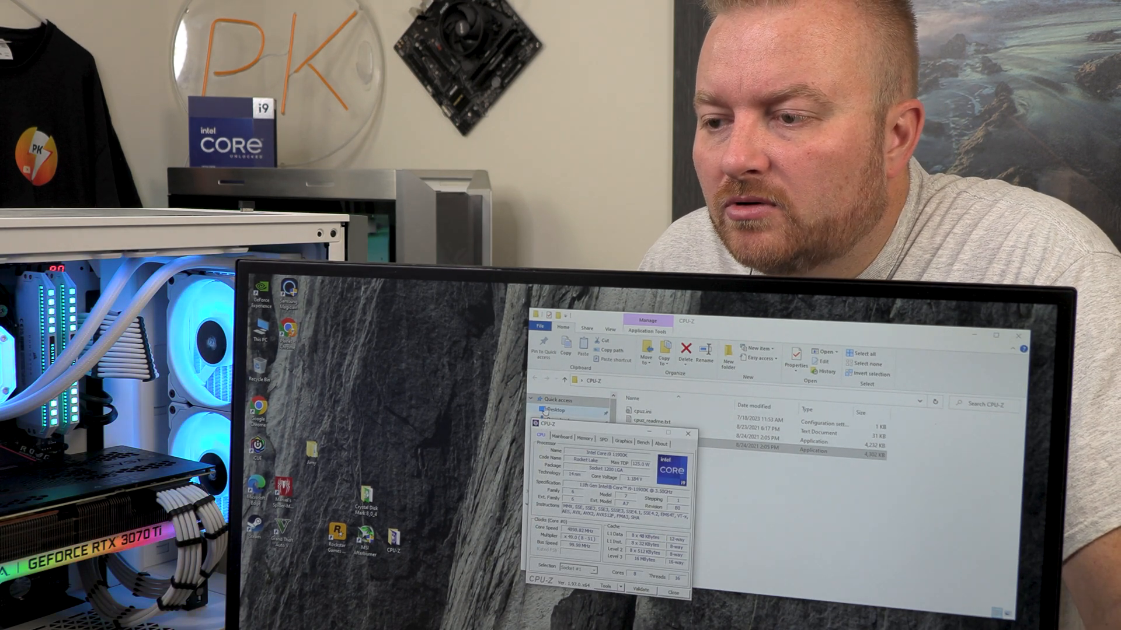
pyautogui.click(562, 442)
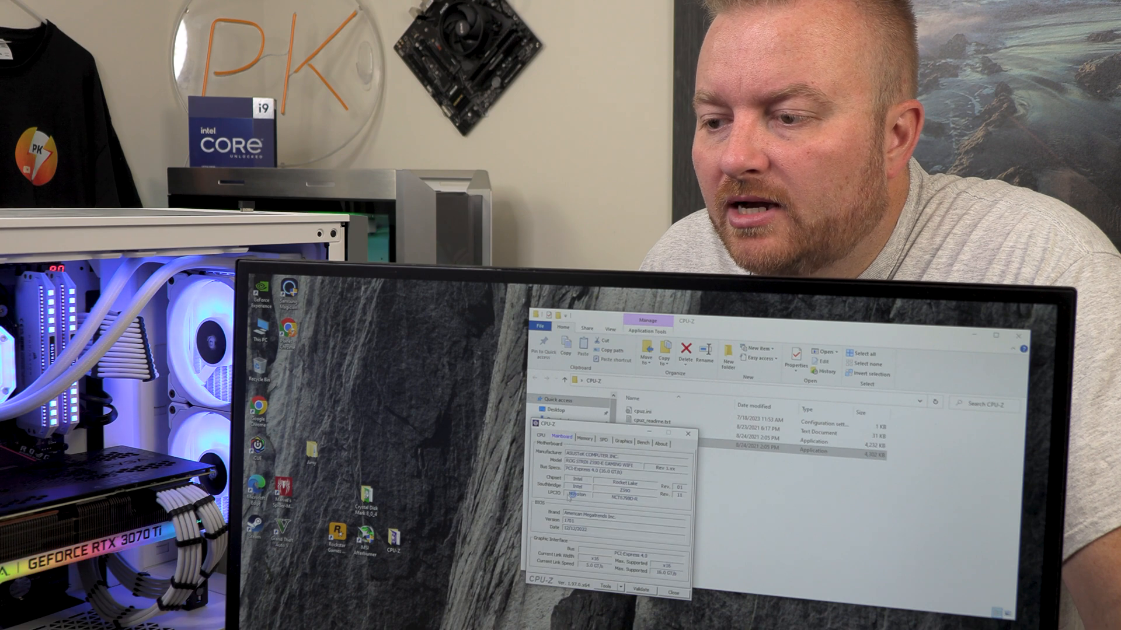